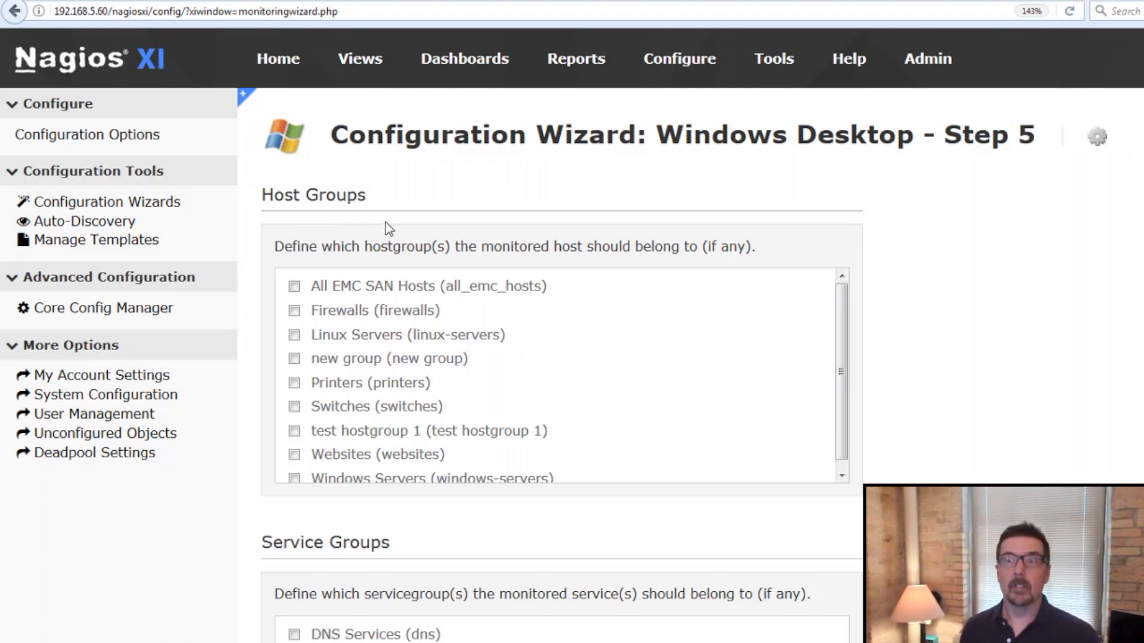
pyautogui.moveTo(392, 224)
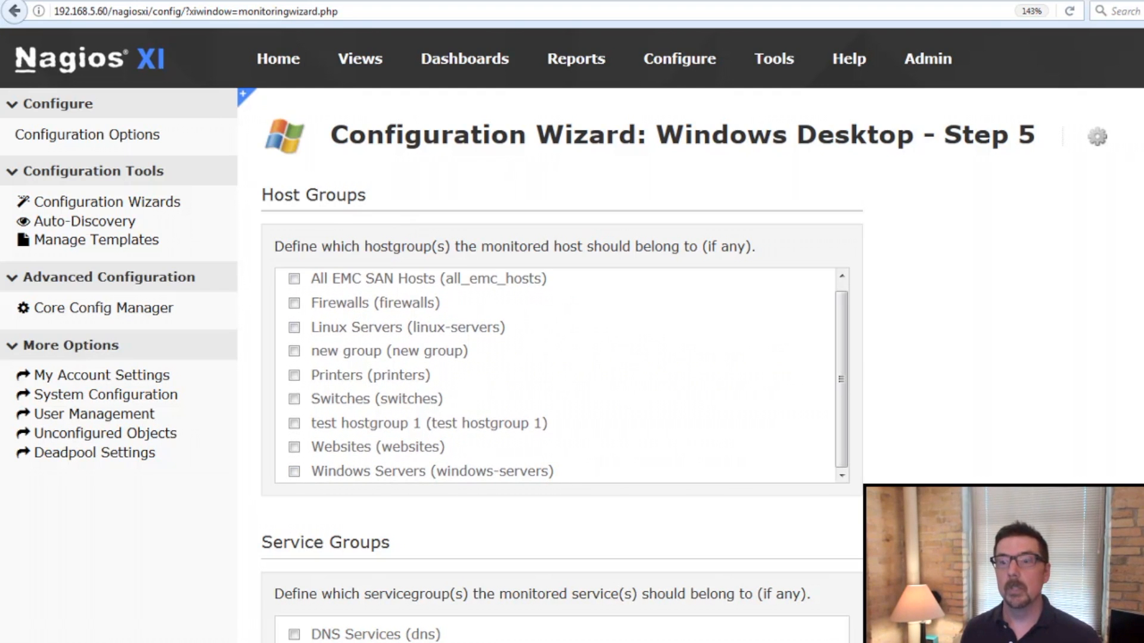
# Step: Tick Linux Servers, Switches and Printers as the host's groups on wizard Step 5
pyautogui.scroll(-3)
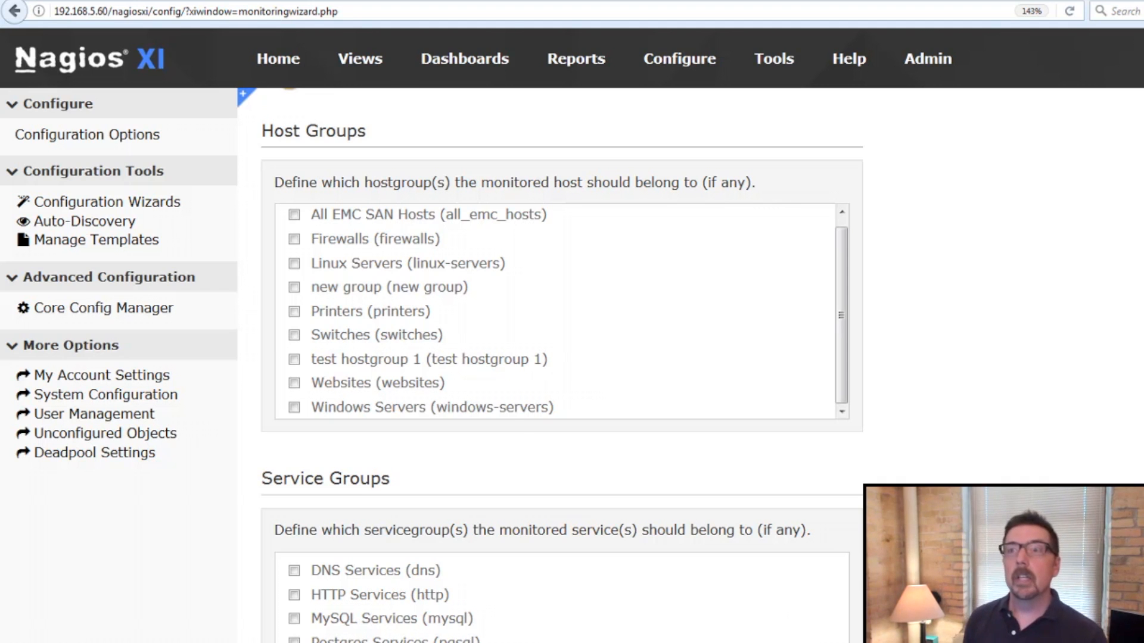
pyautogui.click(294, 215)
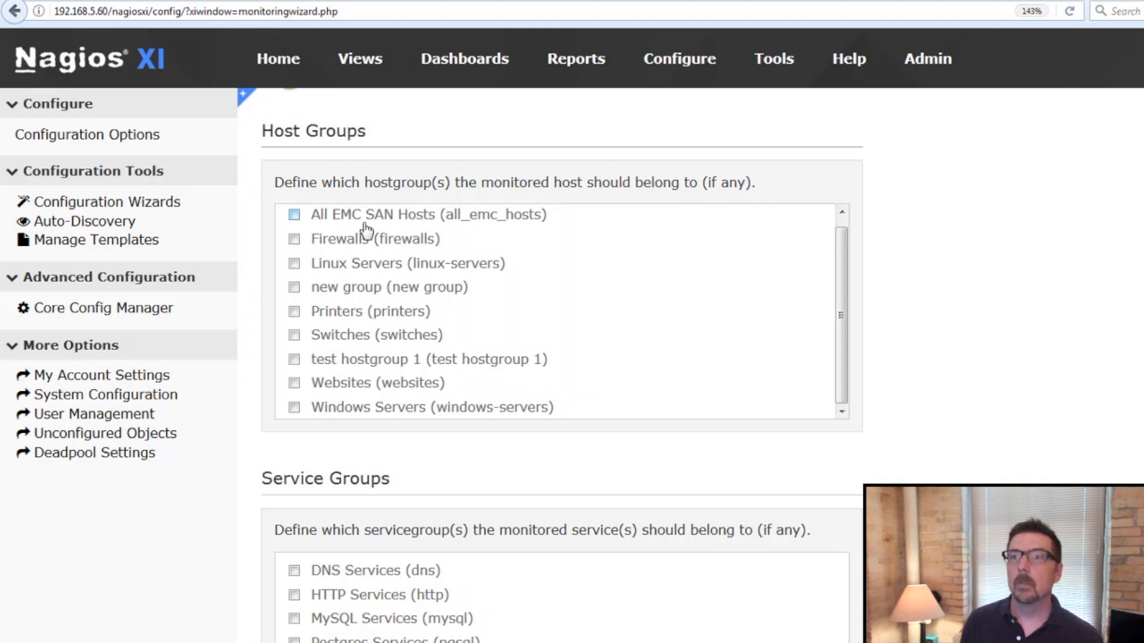
pyautogui.click(294, 262)
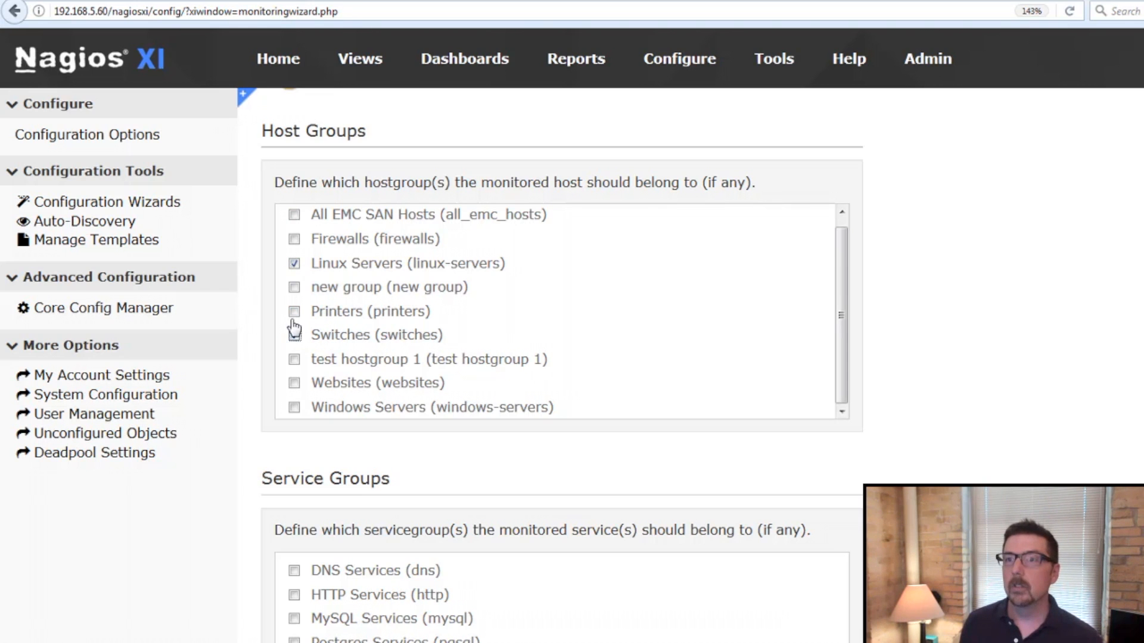
pyautogui.click(294, 334)
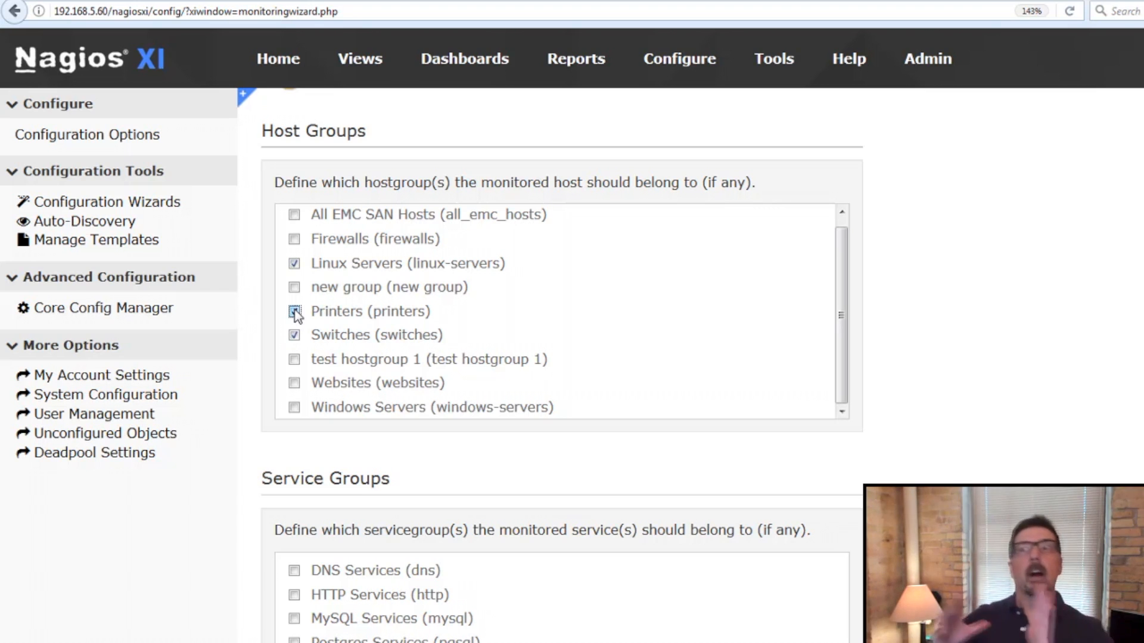
pyautogui.click(294, 311)
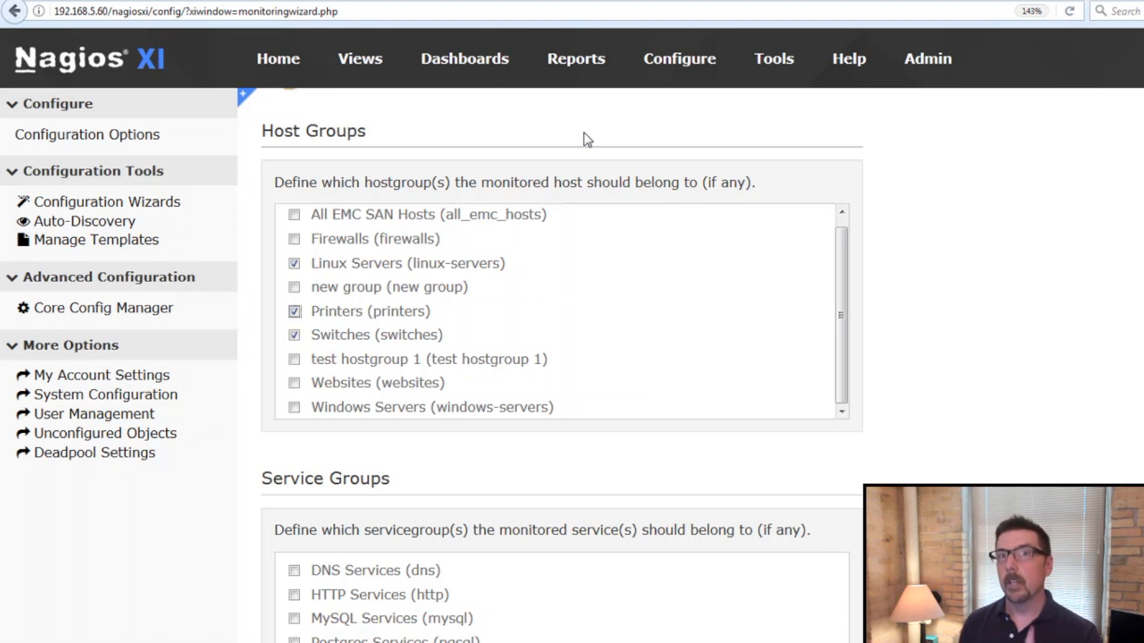
pyautogui.scroll(-3)
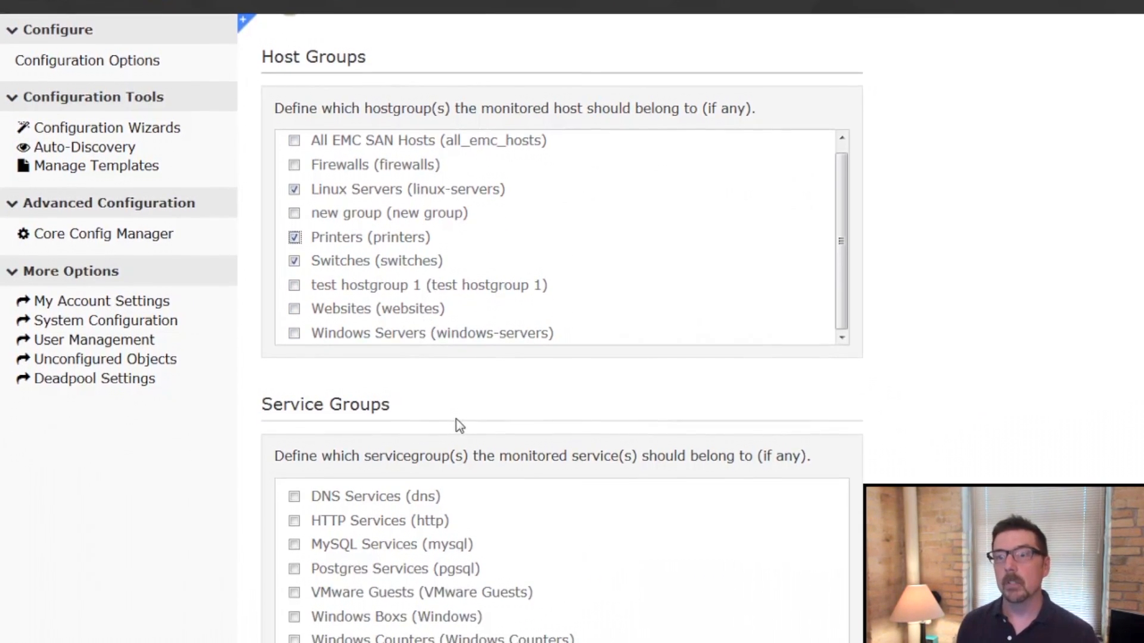
pyautogui.scroll(-3)
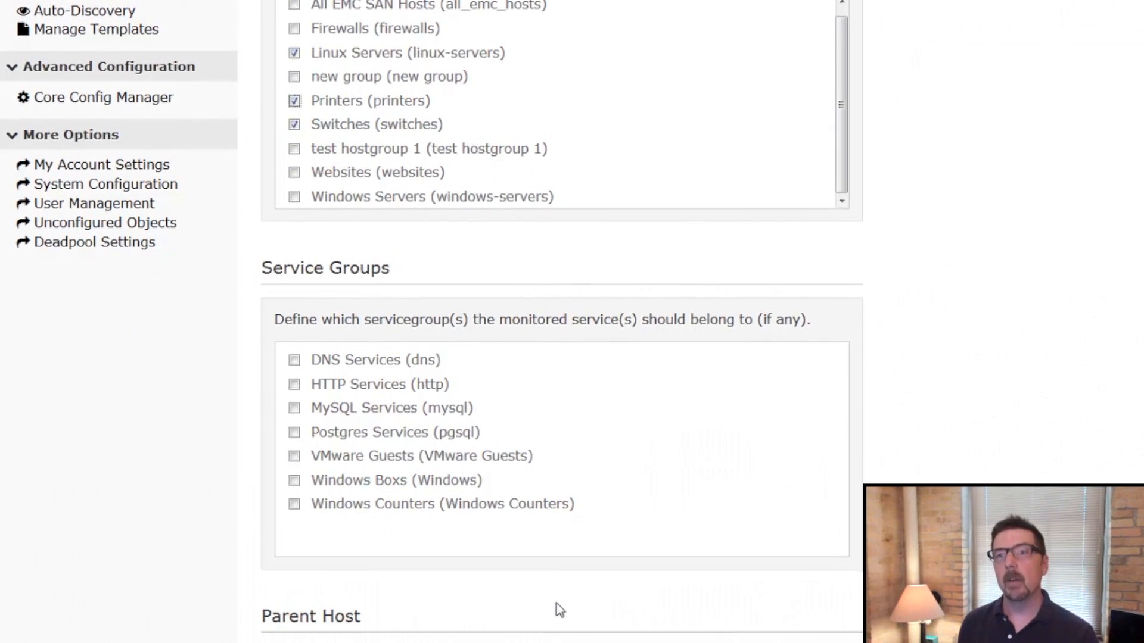
pyautogui.scroll(-3)
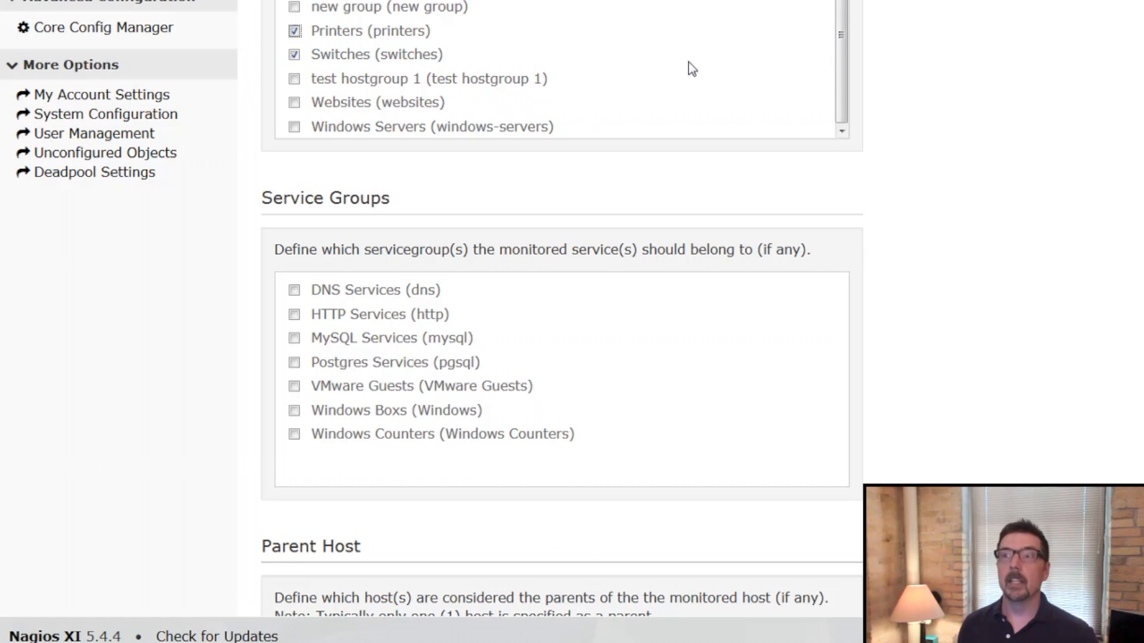
pyautogui.moveTo(640, 556)
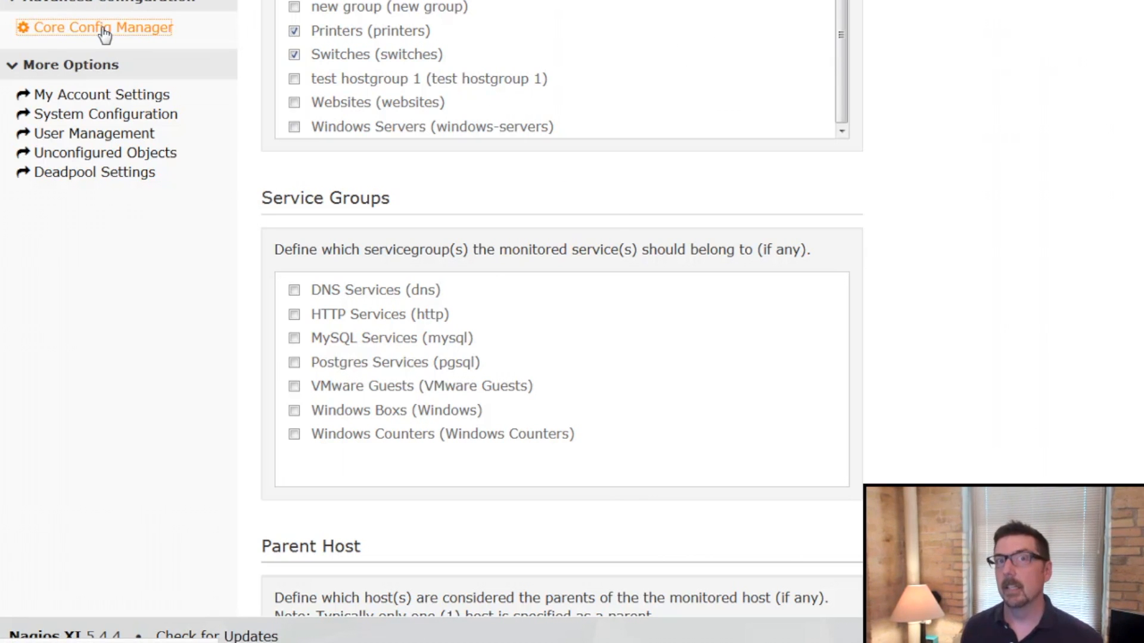
# Step: Show the Core Config Manager's Host Groups list with its 12 configured groups
pyautogui.click(93, 27)
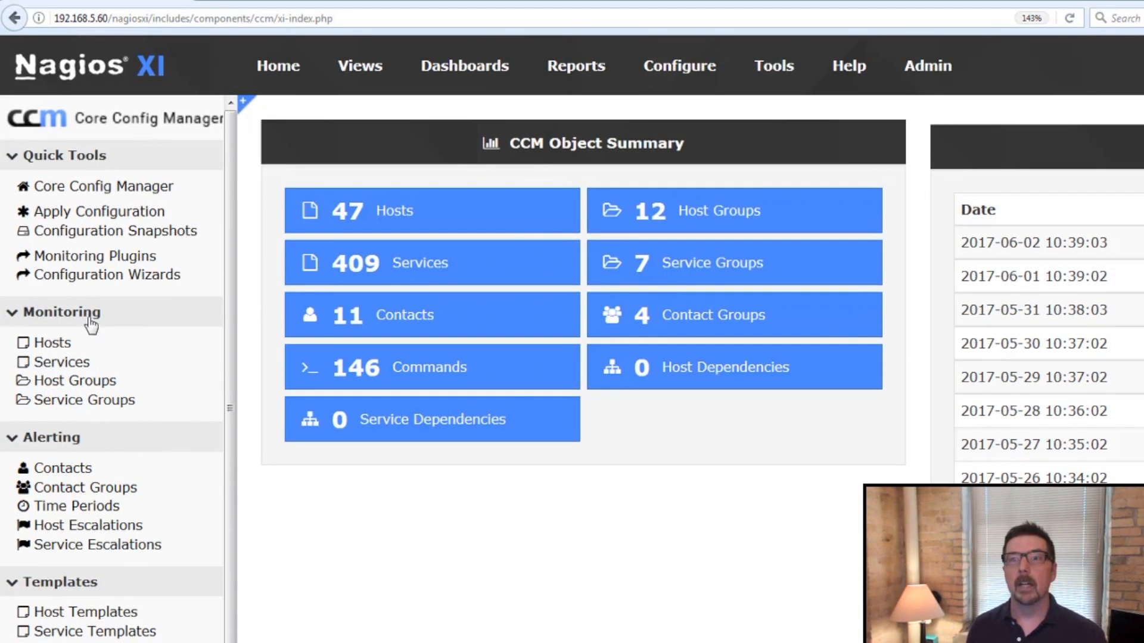
pyautogui.moveTo(73, 380)
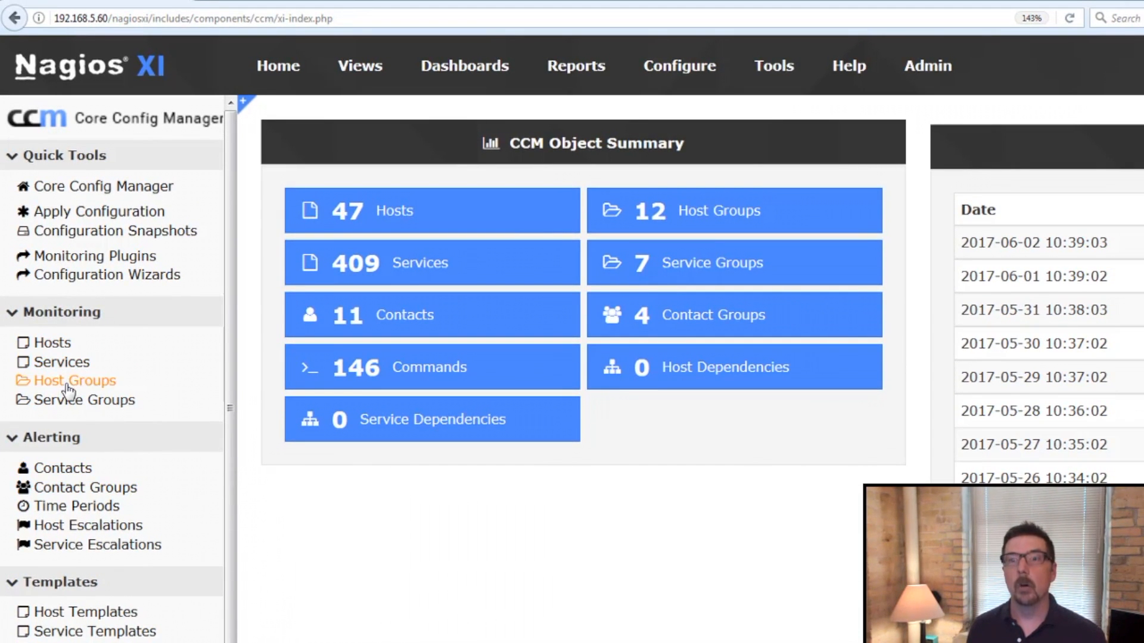
pyautogui.moveTo(86, 400)
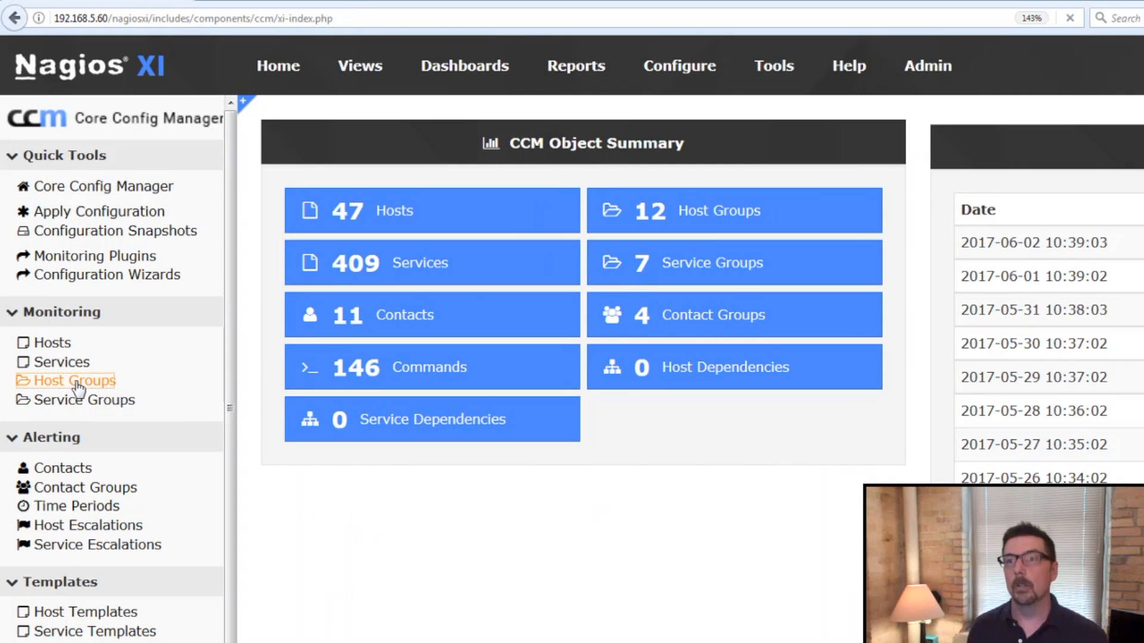
pyautogui.click(73, 380)
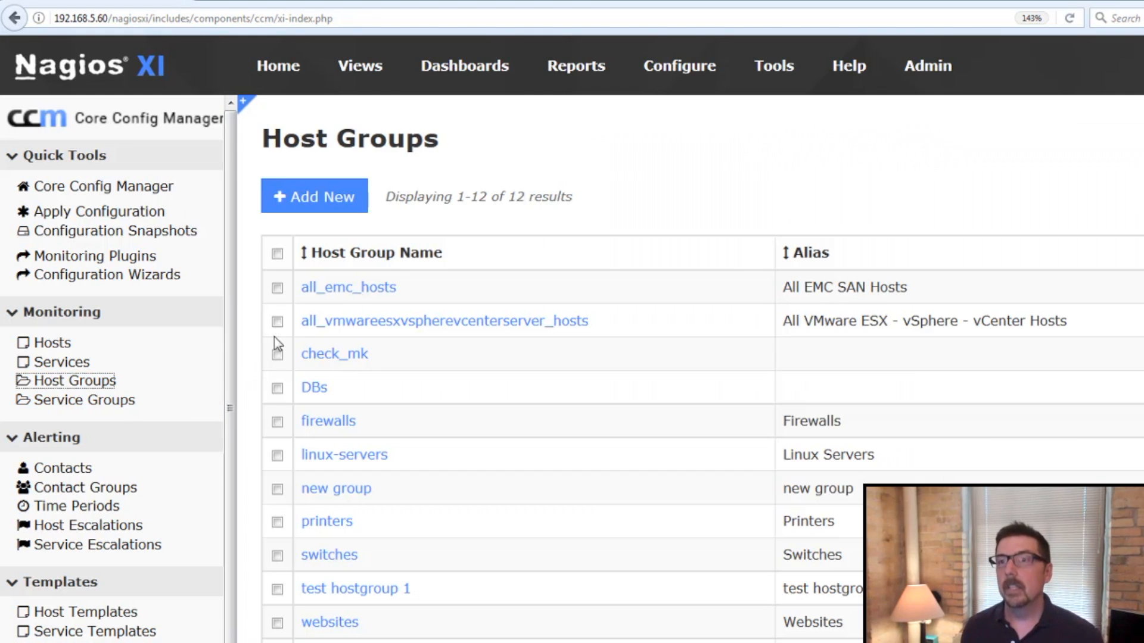
pyautogui.moveTo(333, 635)
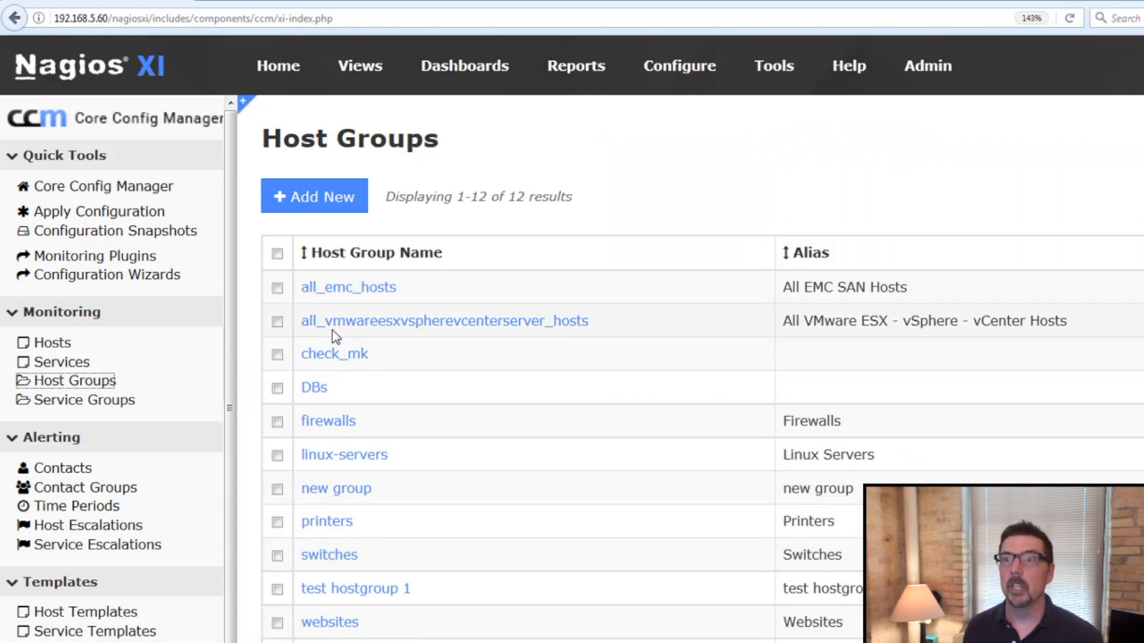
pyautogui.click(313, 196)
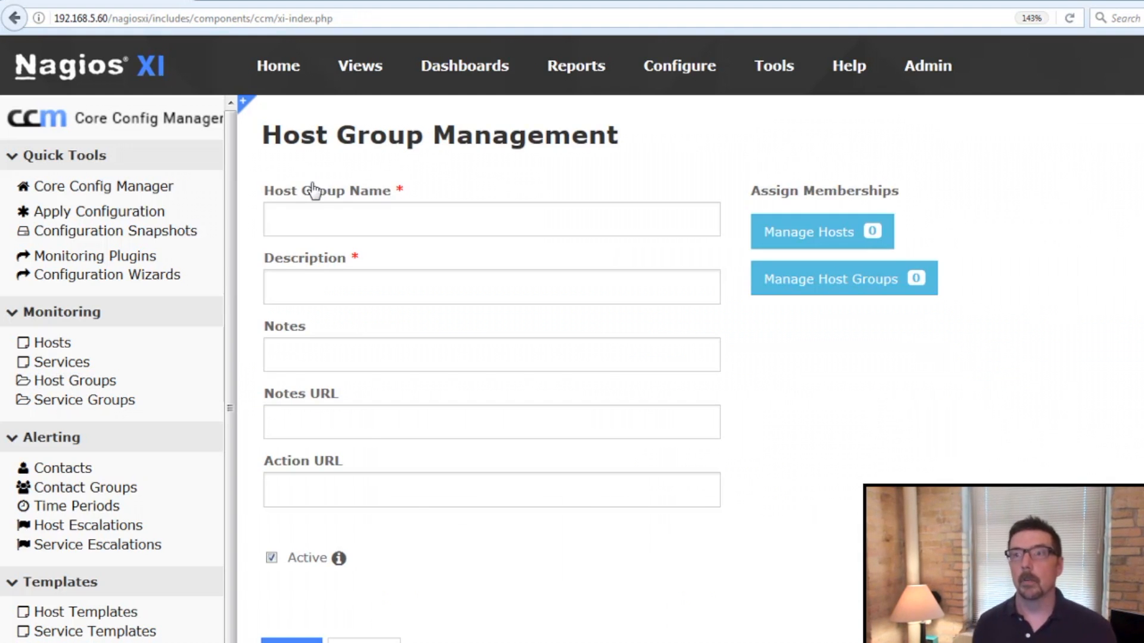
pyautogui.click(491, 219)
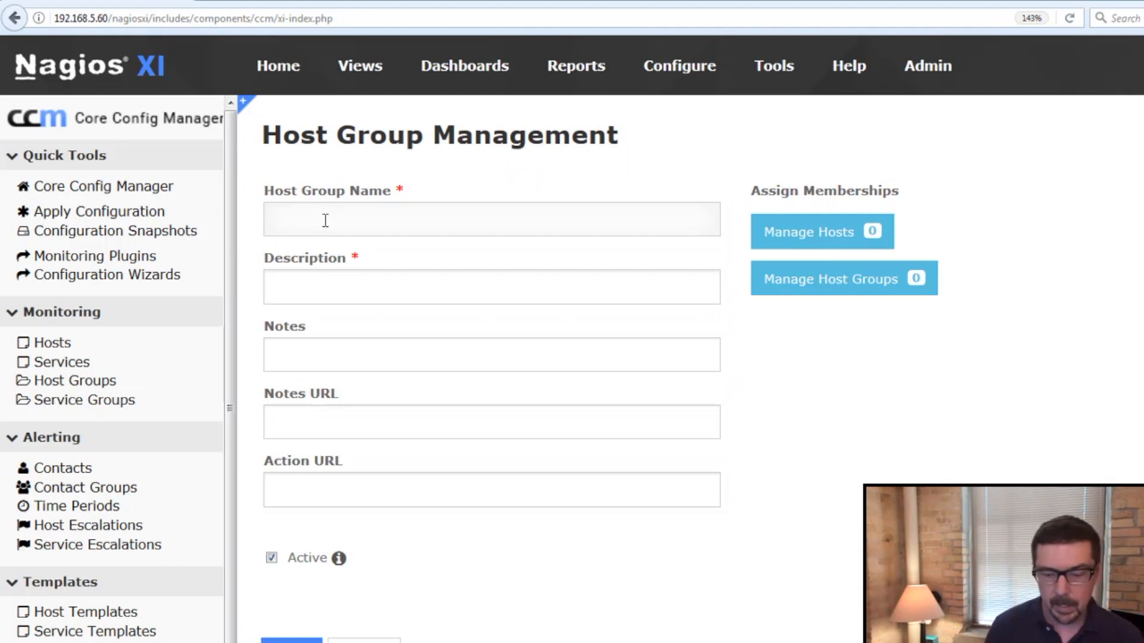
pyautogui.write('Windows workstations')
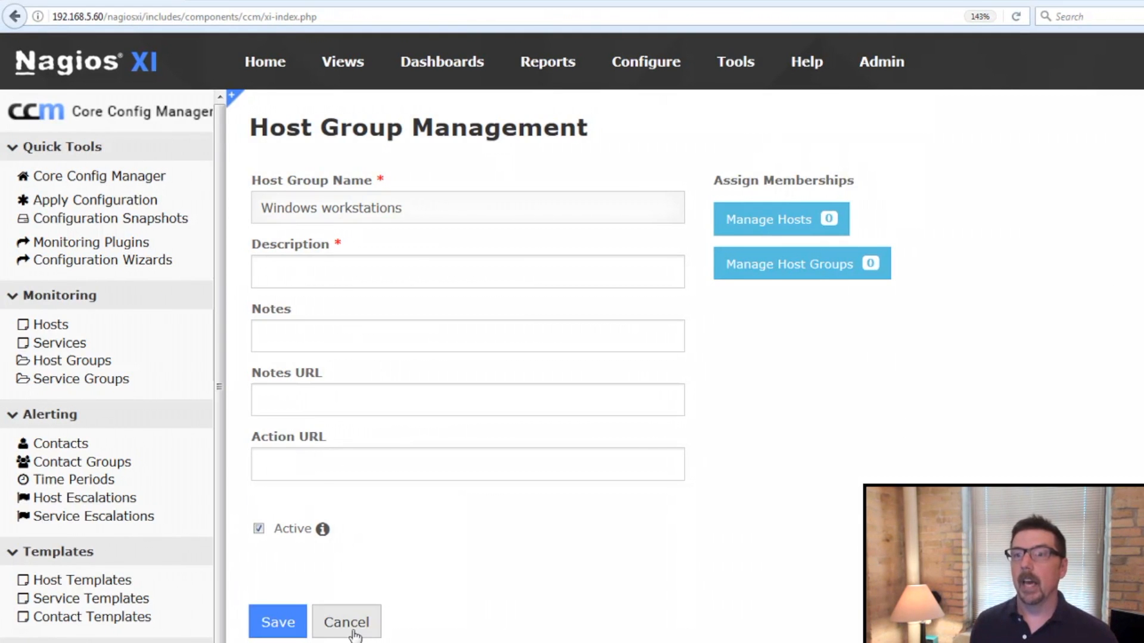
pyautogui.click(345, 622)
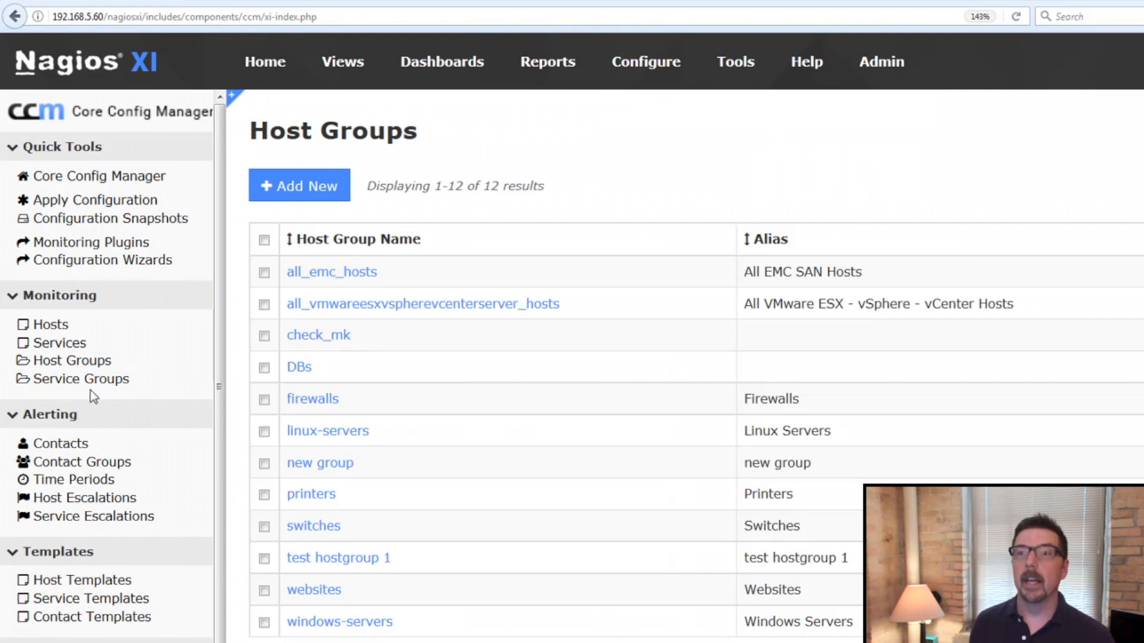
# Step: Return from the Core Config Manager to the Windows Desktop wizard's Step 5
pyautogui.click(80, 379)
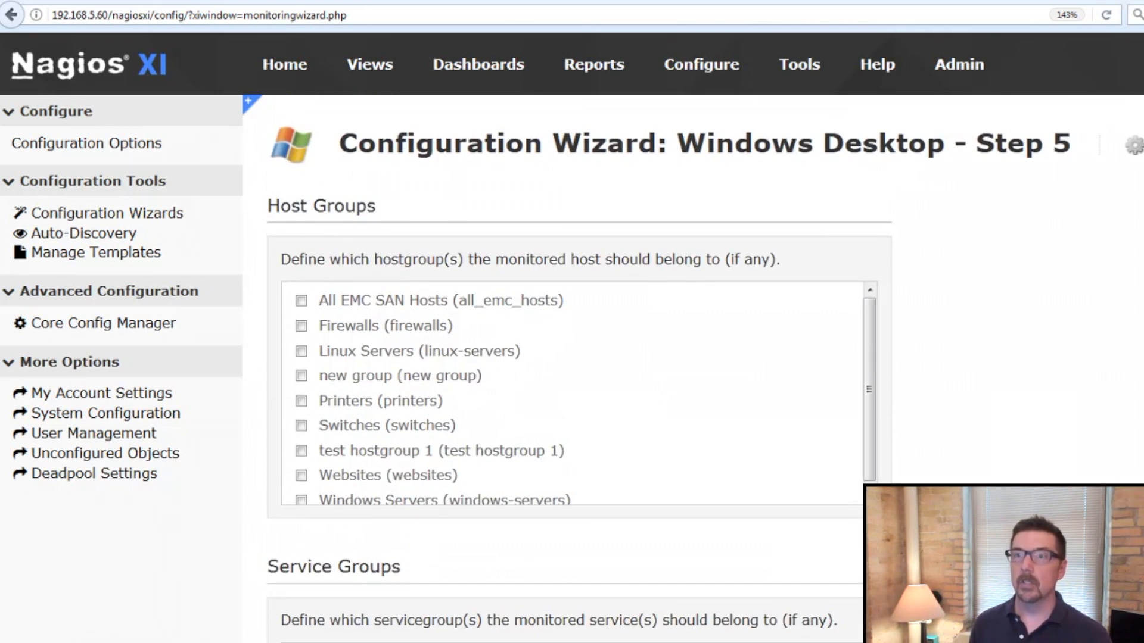
# Step: Select 192.168.1.13 as the parent host in the Step 5 Parent Host list
pyautogui.scroll(-3)
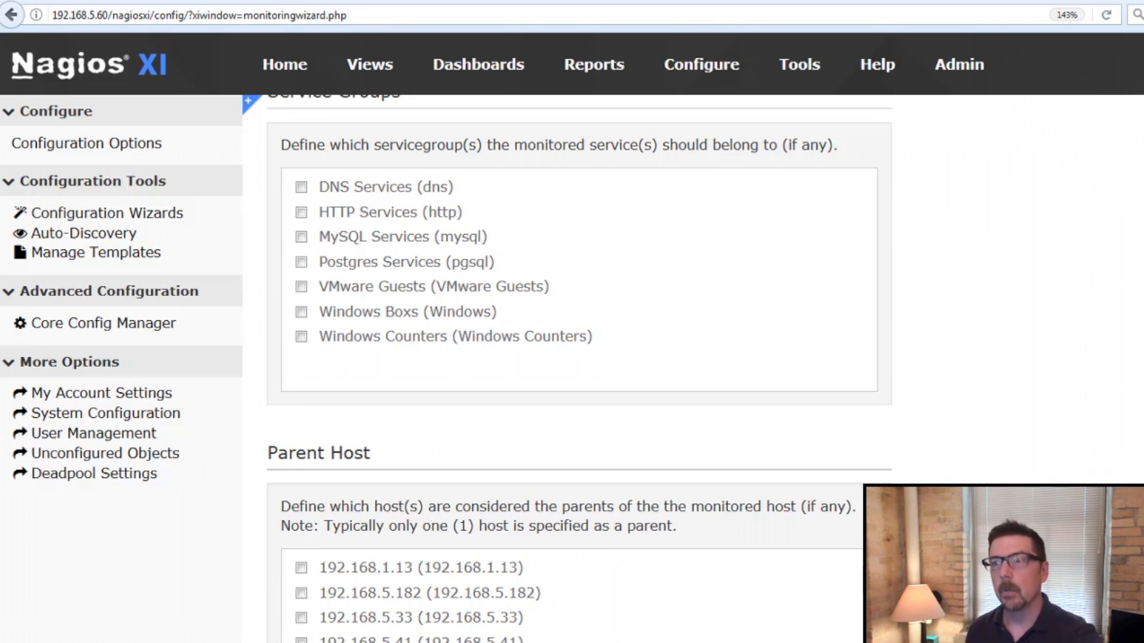
pyautogui.click(300, 617)
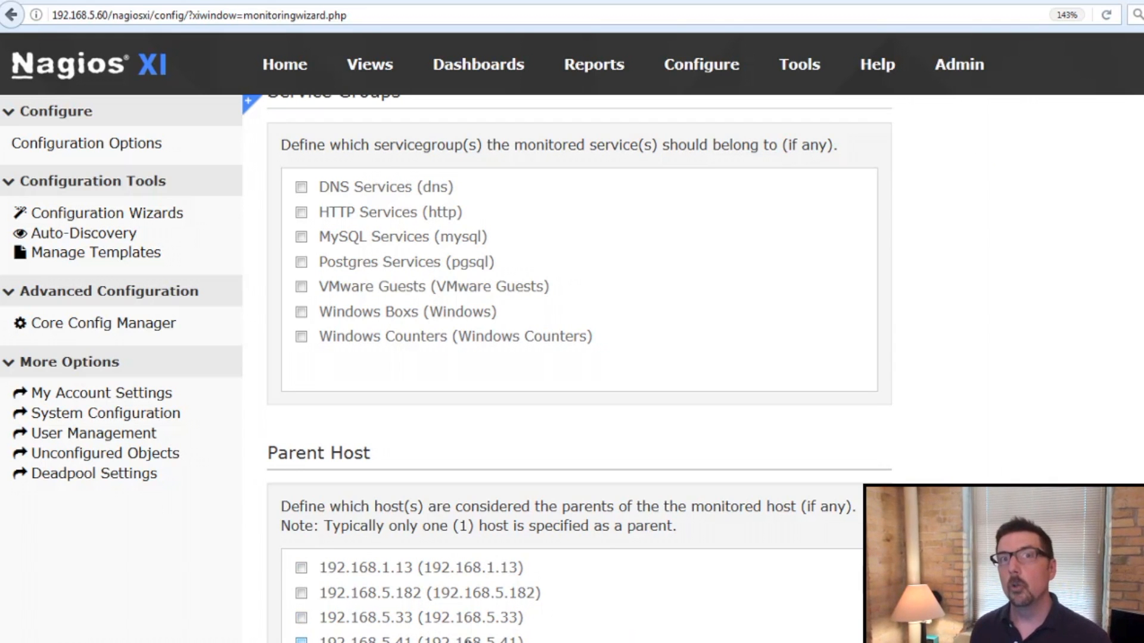
pyautogui.click(301, 567)
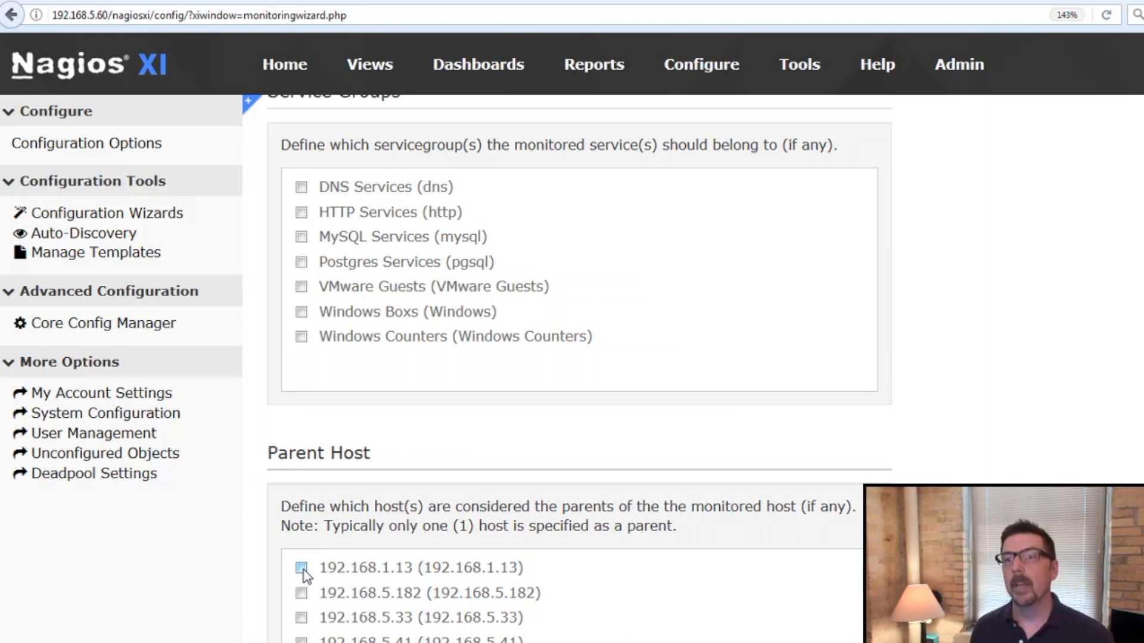
pyautogui.click(301, 593)
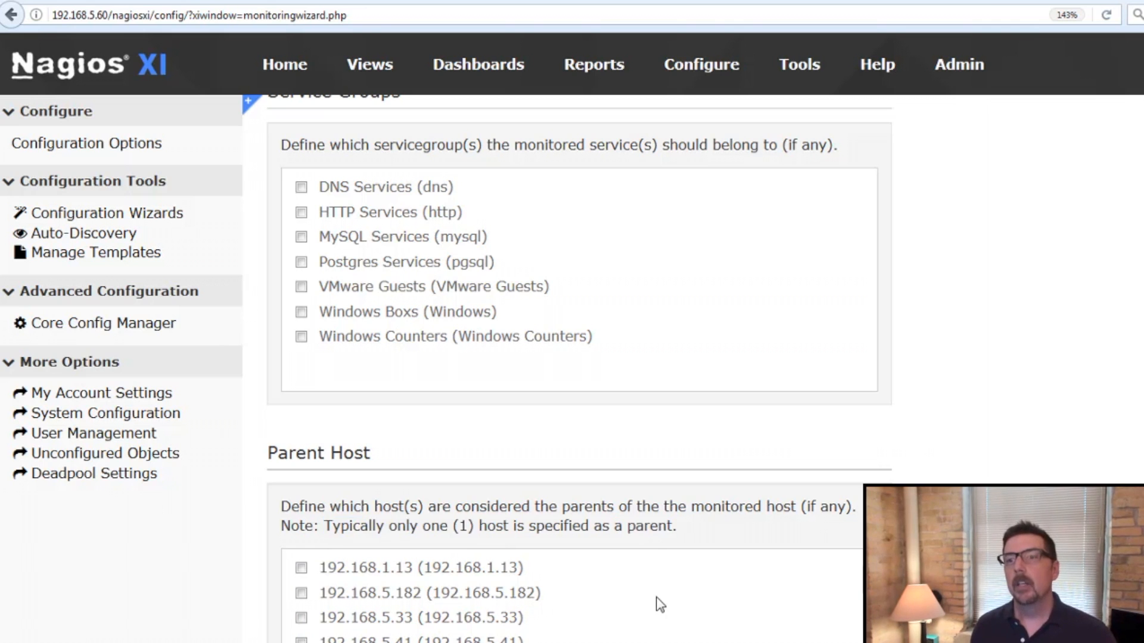
pyautogui.click(301, 567)
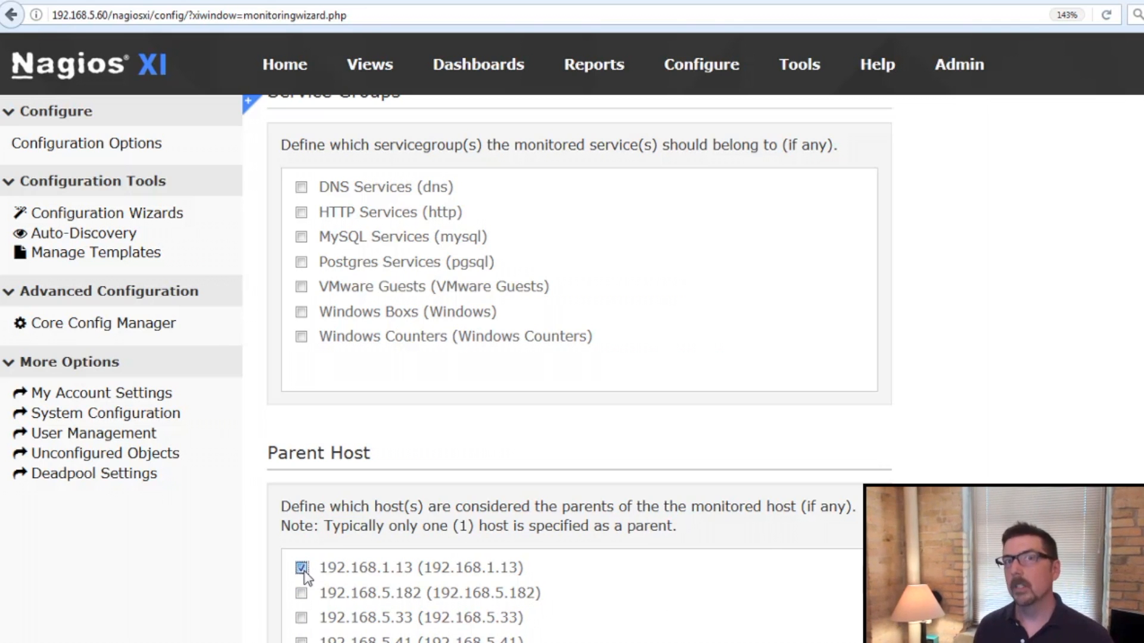
pyautogui.click(302, 568)
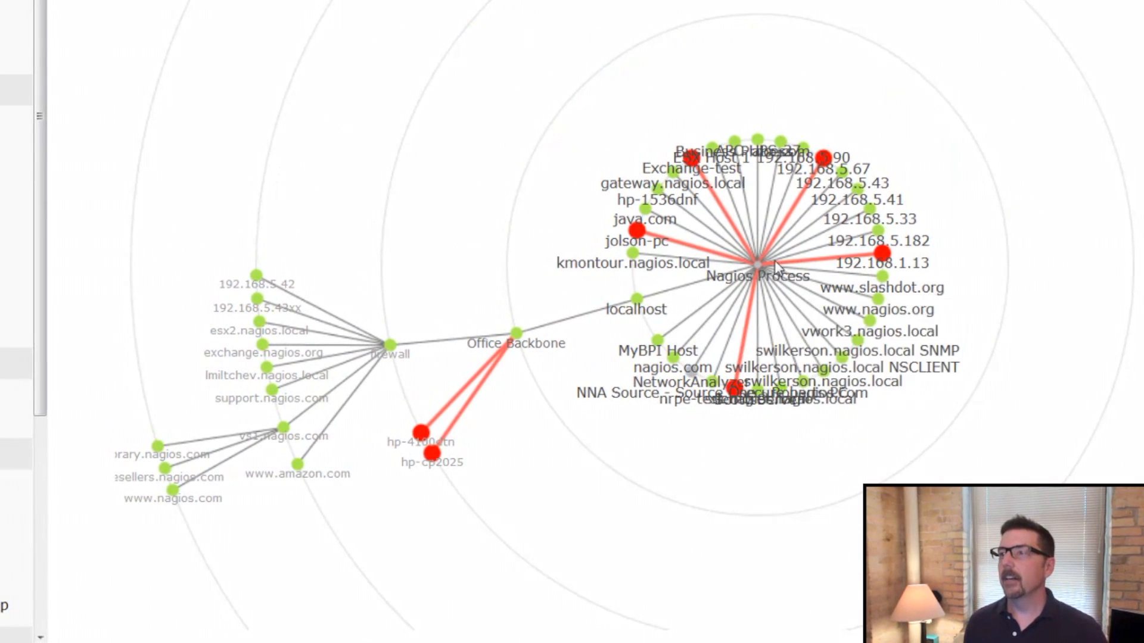
pyautogui.moveTo(763, 275)
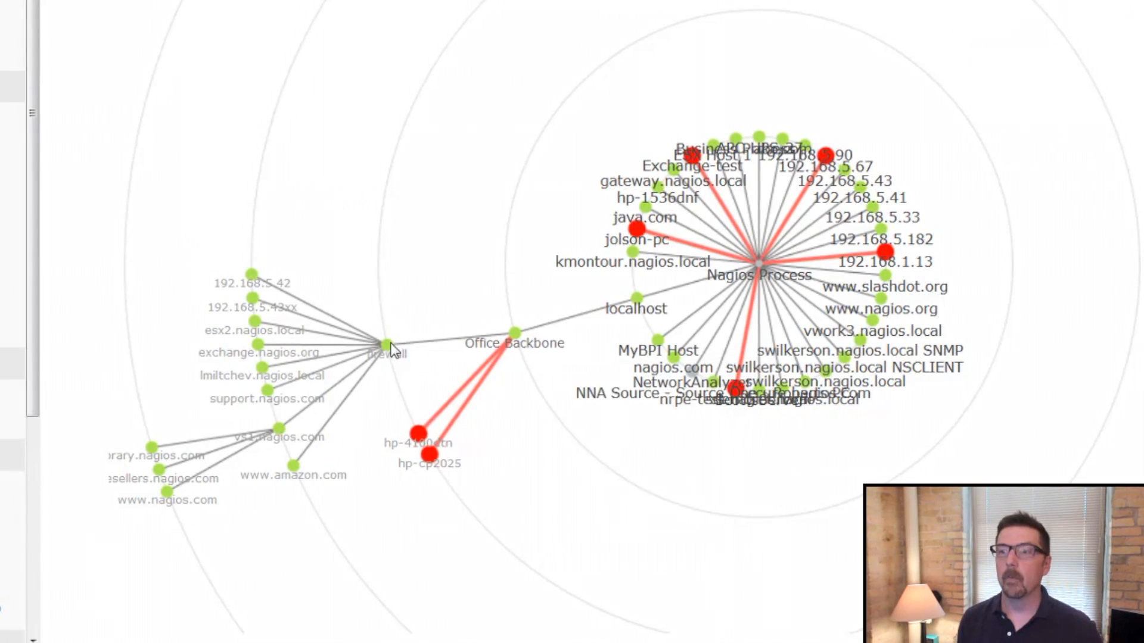
pyautogui.moveTo(400, 285)
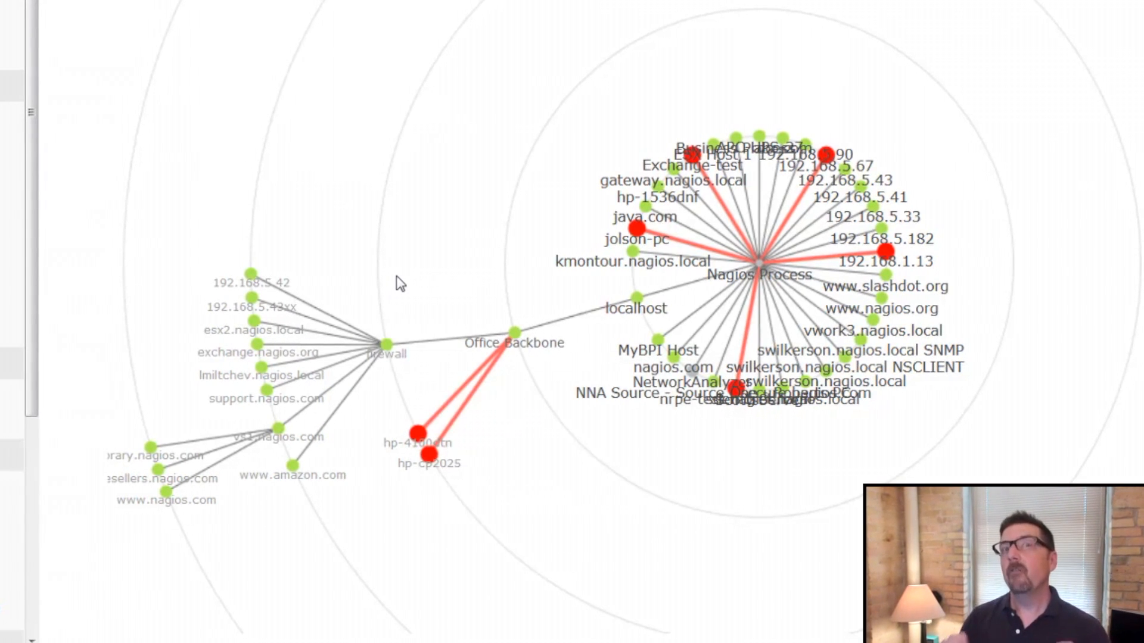